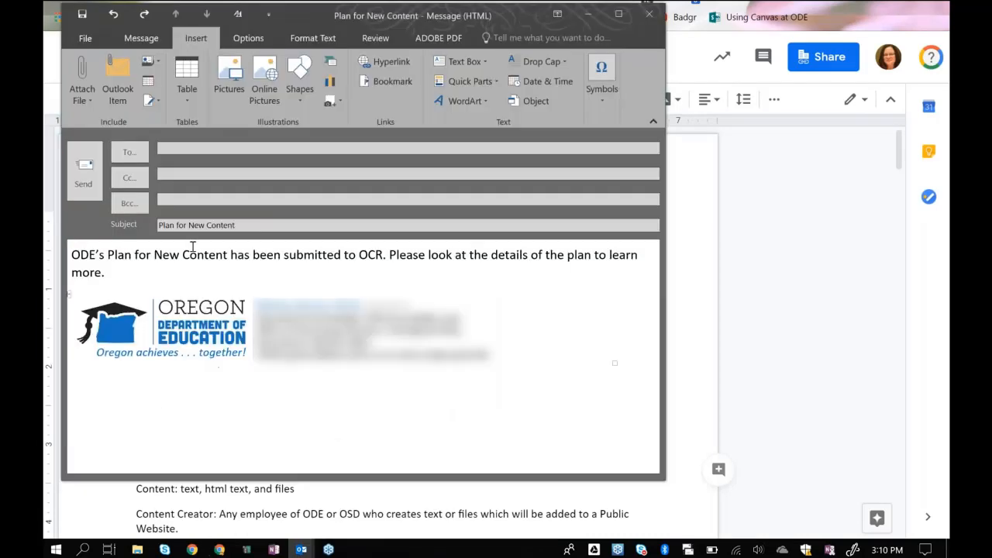
{"action": "mouse_move", "coordinate": [146, 282]}
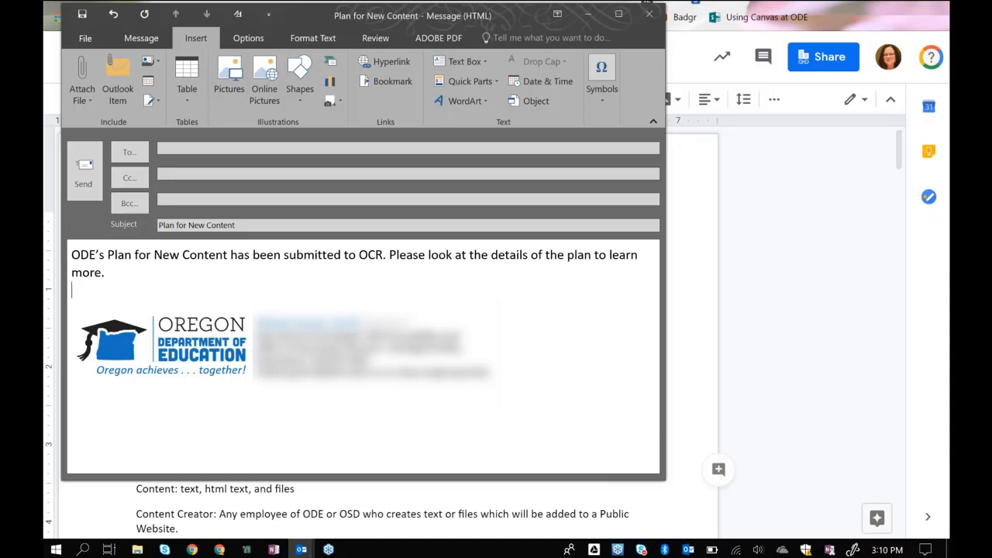
Add the line 'Here's the link:' beneath the plan announcement.
{"action": "type", "text": "Here's the"}
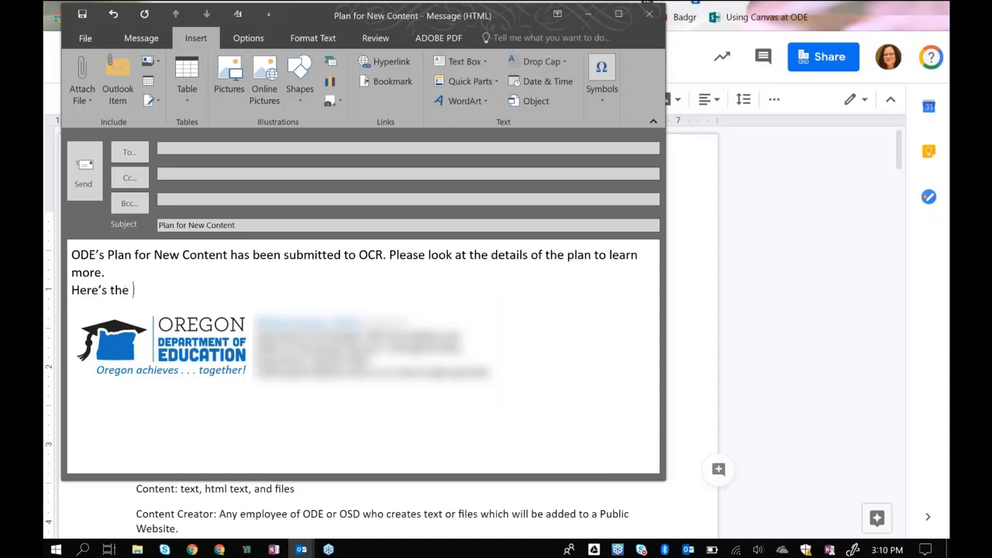
{"action": "type", "text": "link:"}
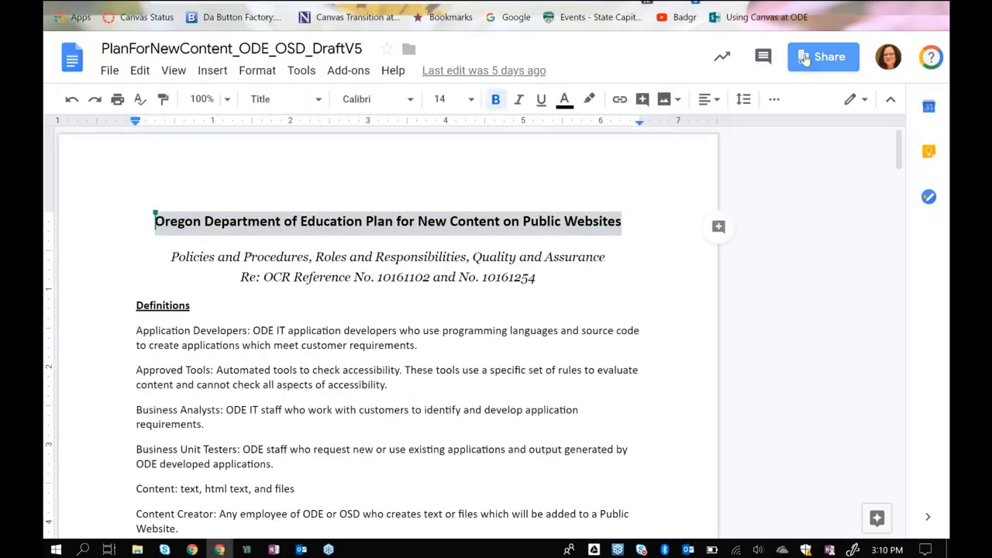
Copy the Plan for New Content document's shareable link from the Share dialog.
{"action": "left_click", "coordinate": [823, 56]}
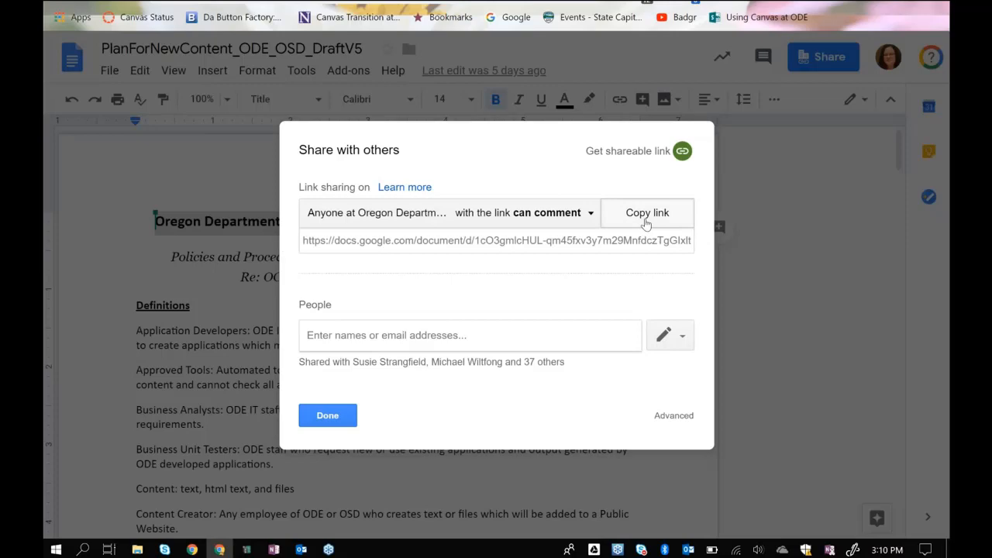
{"action": "left_click", "coordinate": [647, 213]}
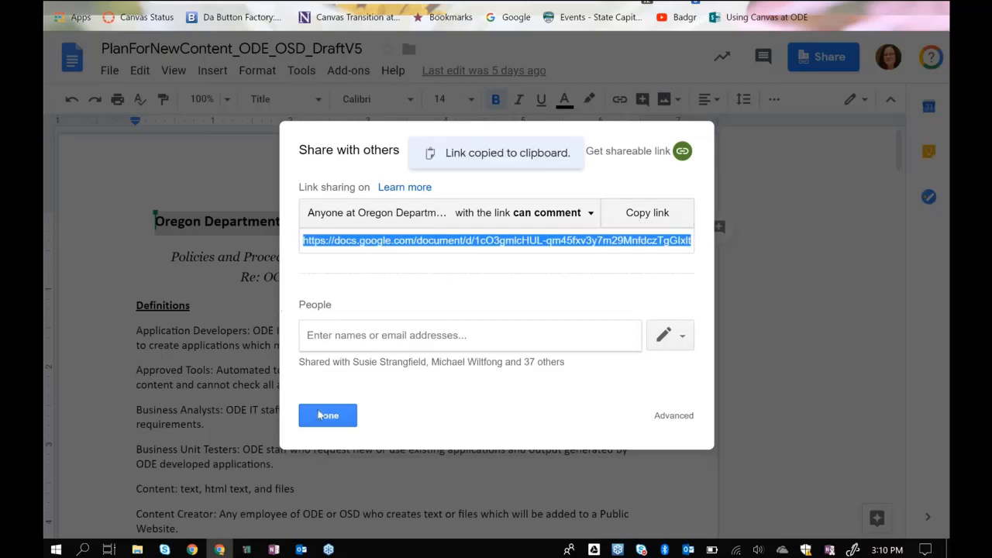
{"action": "left_click", "coordinate": [327, 416]}
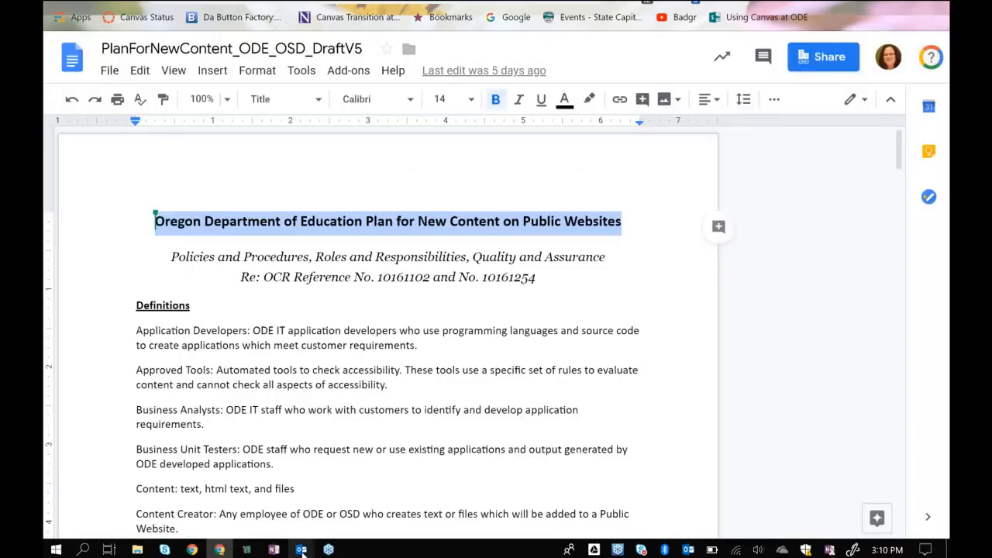
Return to the Outlook draft and paste the Google Docs URL after 'Here's the link:'.
{"action": "left_click", "coordinate": [300, 549]}
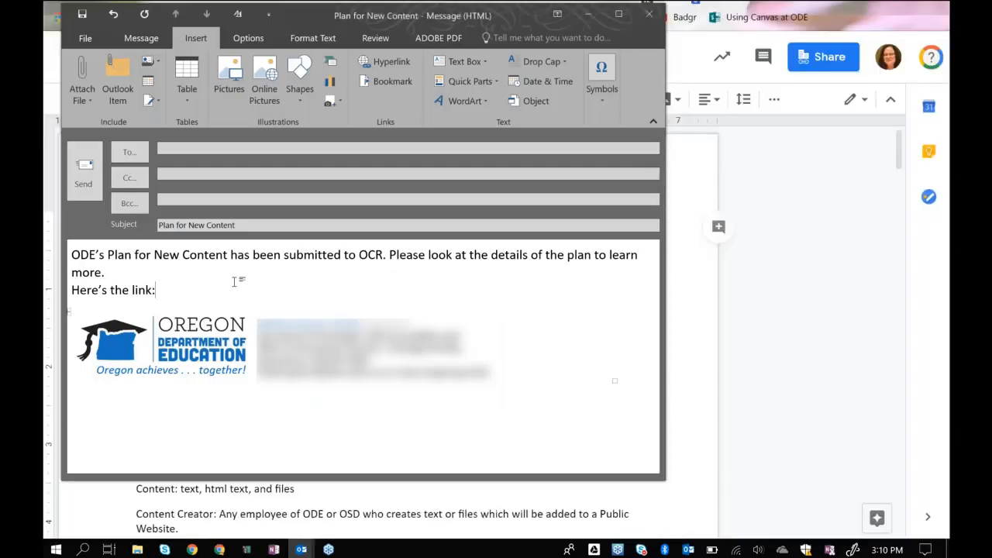
{"action": "type", "text": "https://docs.google.com/document/d/1cO3gmIcHUL-qm45fxv3y7m29MnfdczTgGIxltQu0gMQ/edit?usp=sharing"}
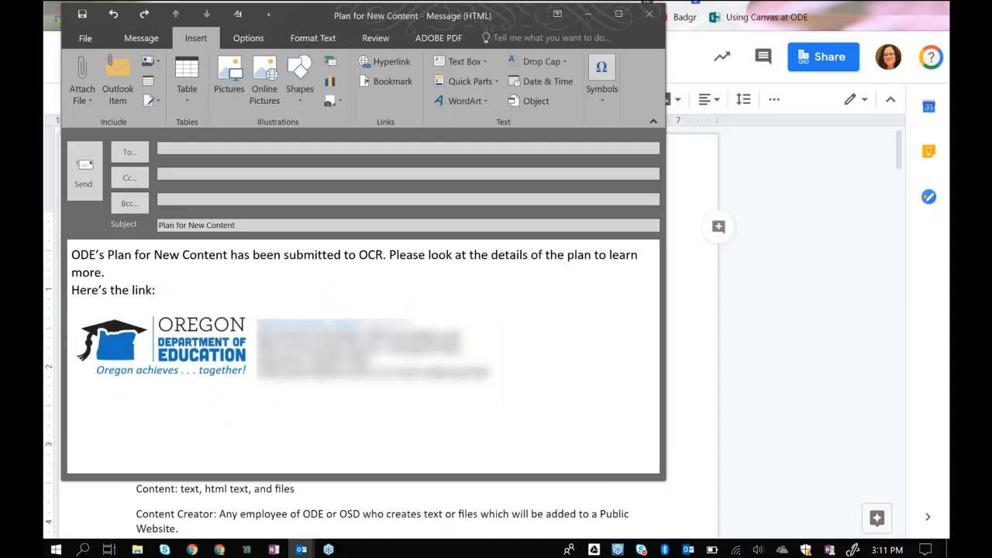
Replace the link line with 'Click here for more information.'.
{"action": "key", "text": "Backspace"}
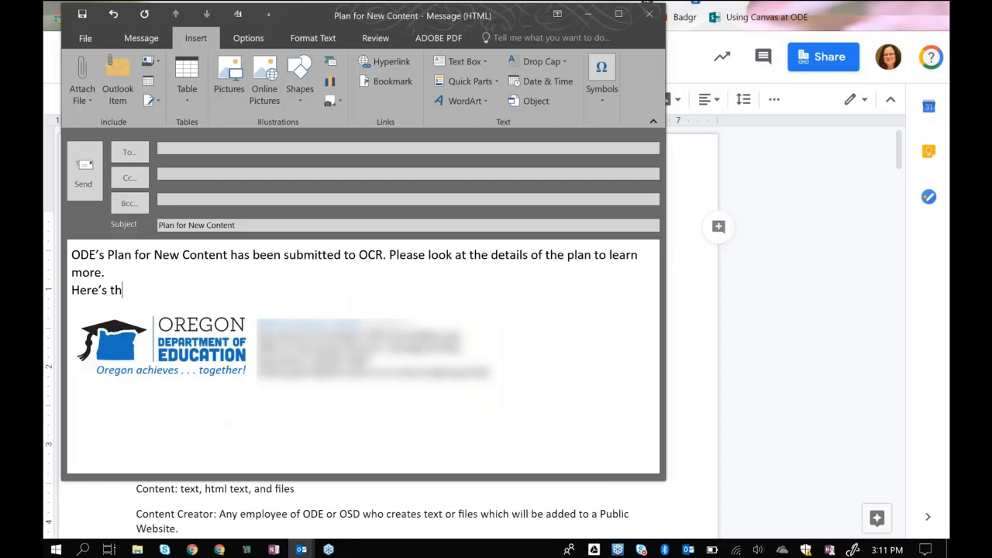
{"action": "key", "text": "Backspace"}
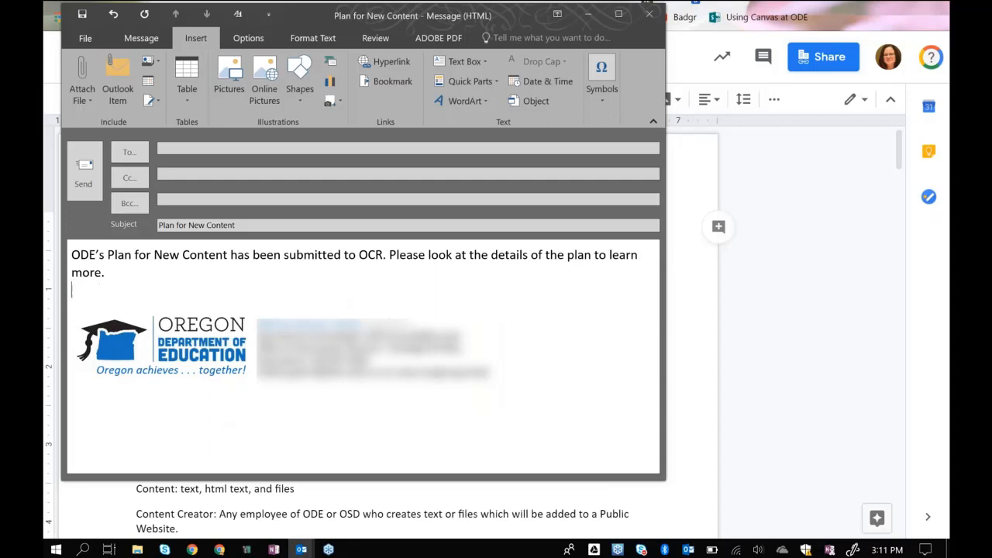
{"action": "type", "text": "Click here for mor"}
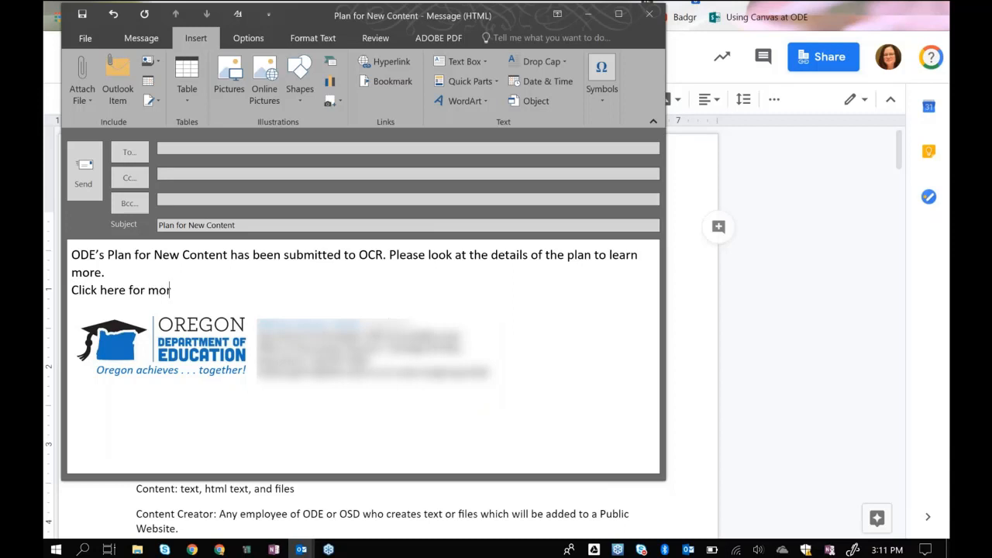
{"action": "type", "text": "e information"}
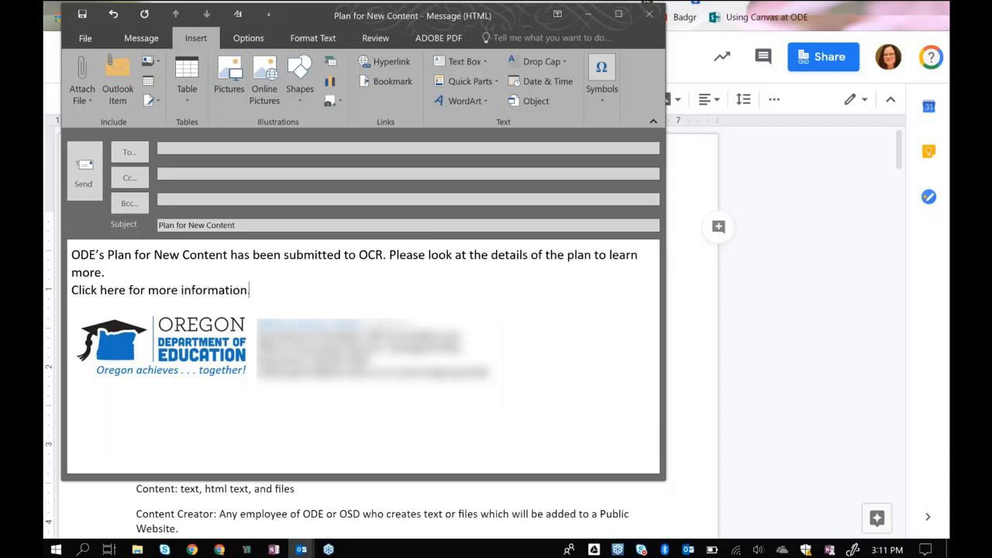
{"action": "type", "text": "."}
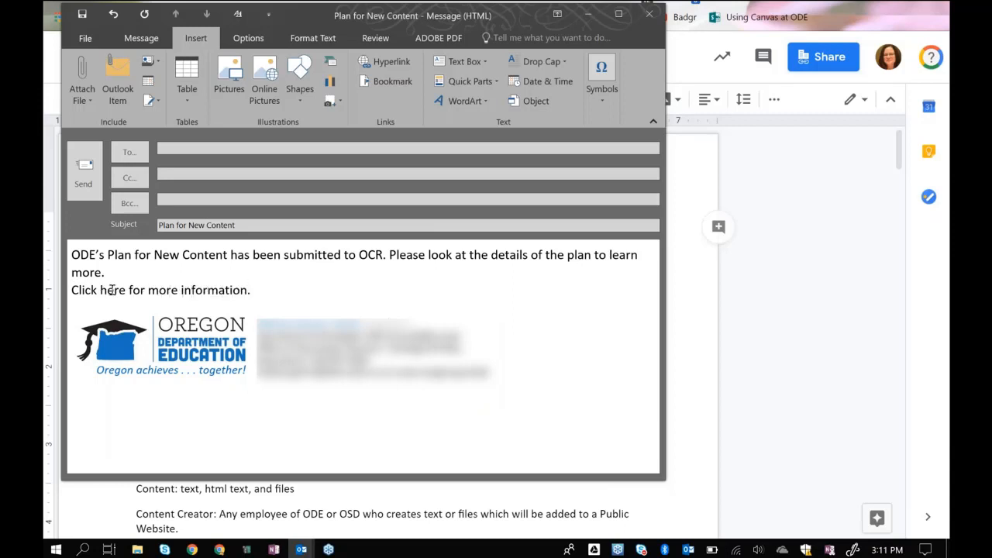
Turn the word 'here' into a hyperlink with the confirmed address.
{"action": "double_click", "coordinate": [111, 290]}
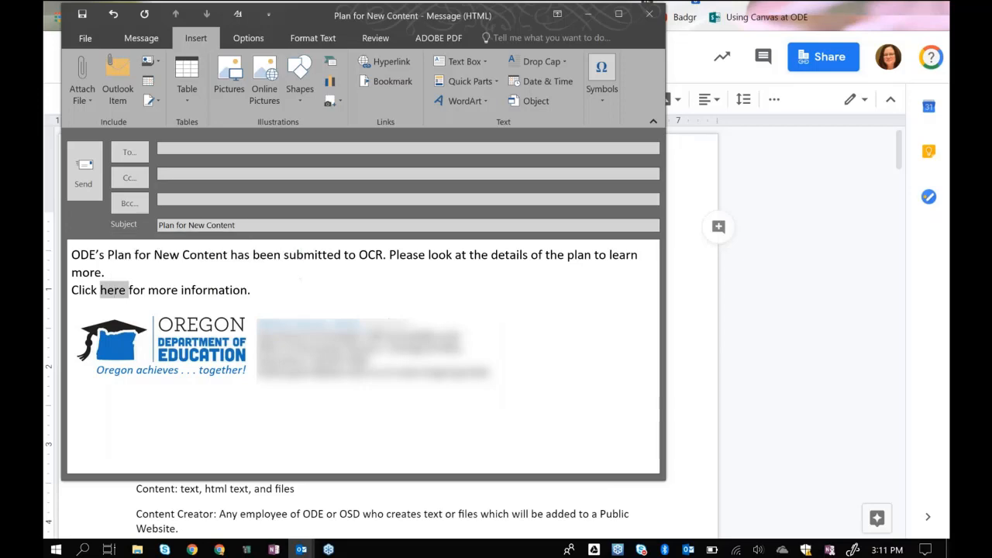
{"action": "left_click", "coordinate": [384, 62]}
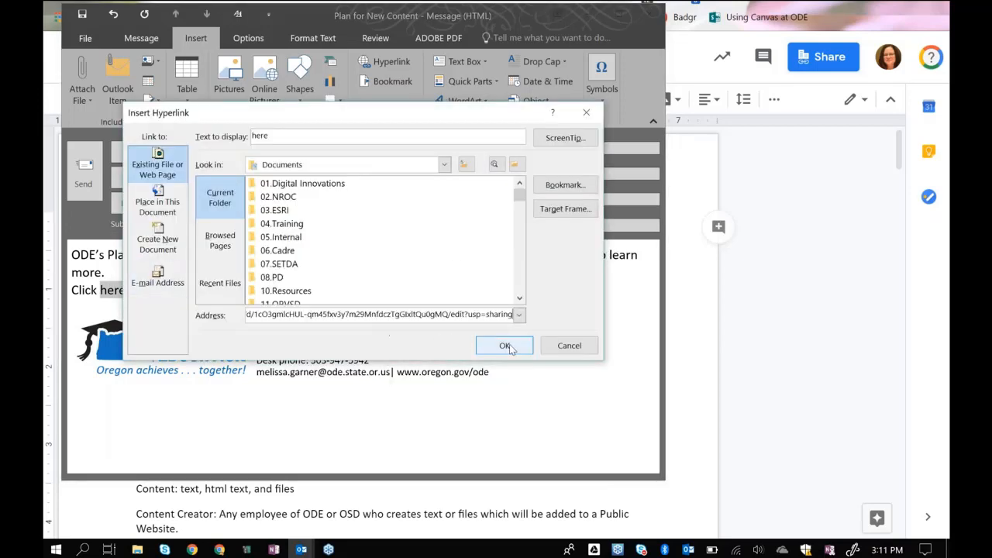
{"action": "left_click", "coordinate": [505, 344]}
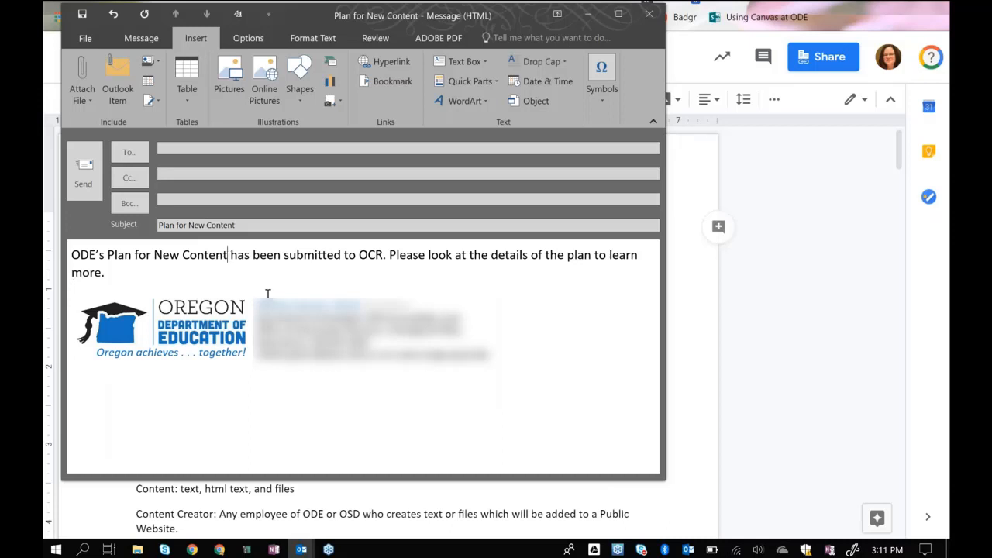
{"action": "double_click", "coordinate": [189, 254]}
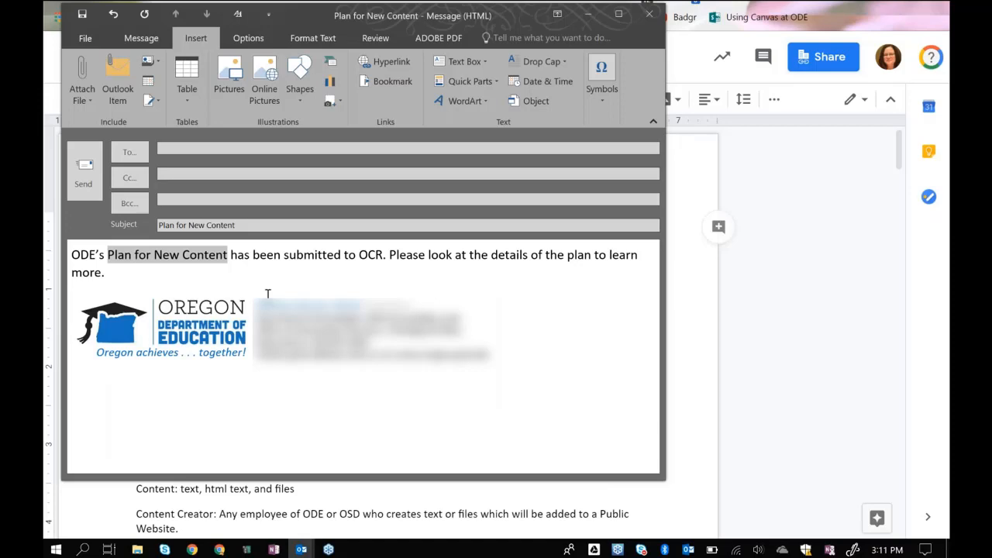
{"action": "left_click", "coordinate": [384, 62]}
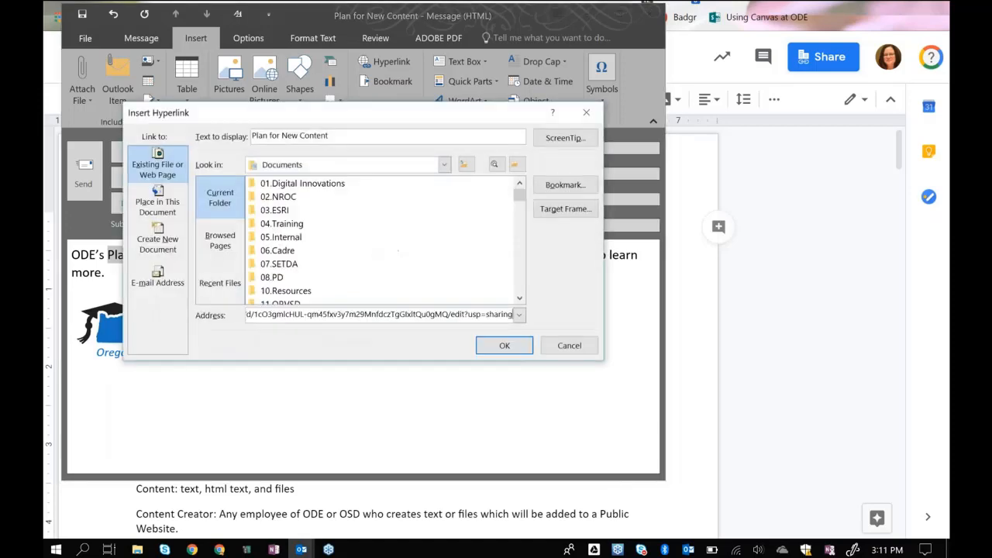
{"action": "left_click", "coordinate": [504, 344]}
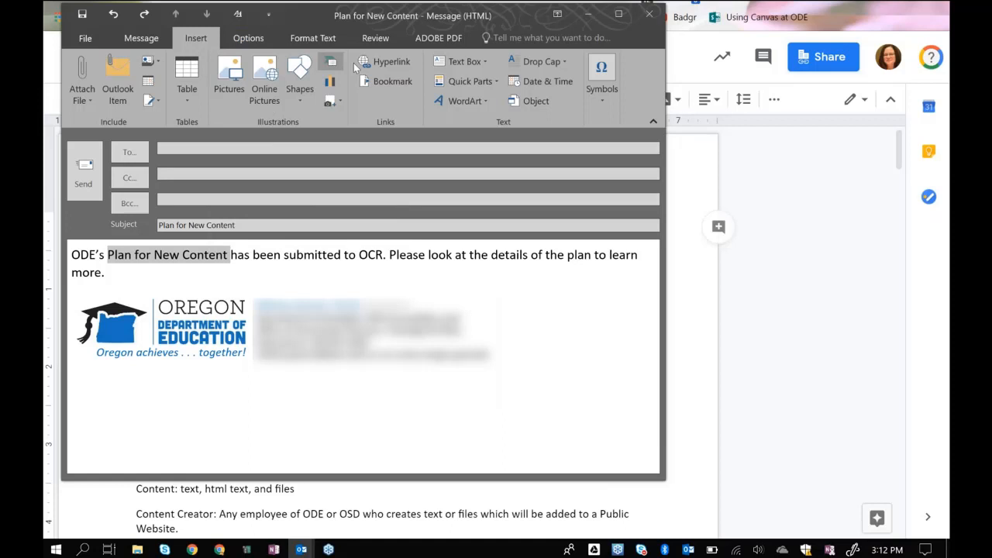
Link the phrase Plan for New Content to the pasted plan document URL.
{"action": "left_click", "coordinate": [386, 62]}
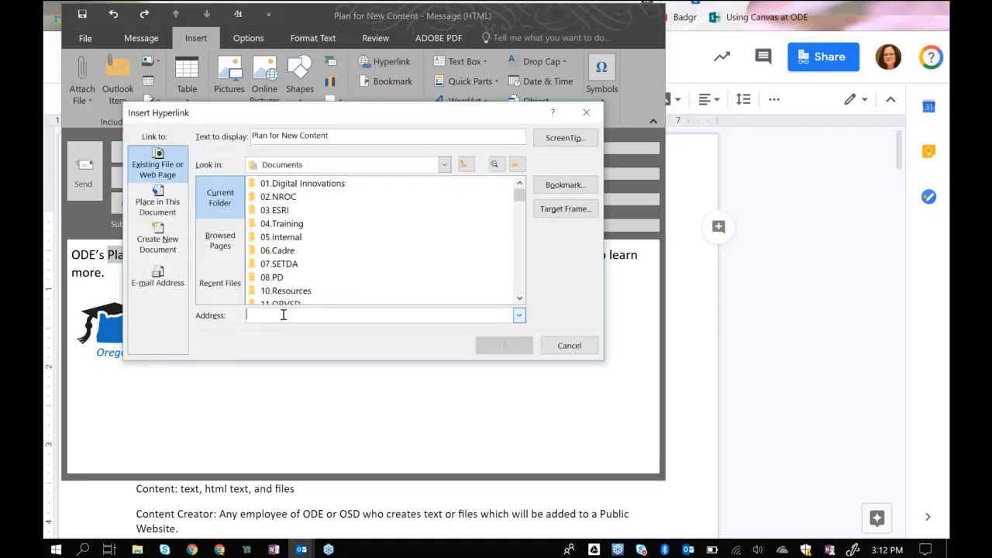
{"action": "right_click", "coordinate": [282, 315]}
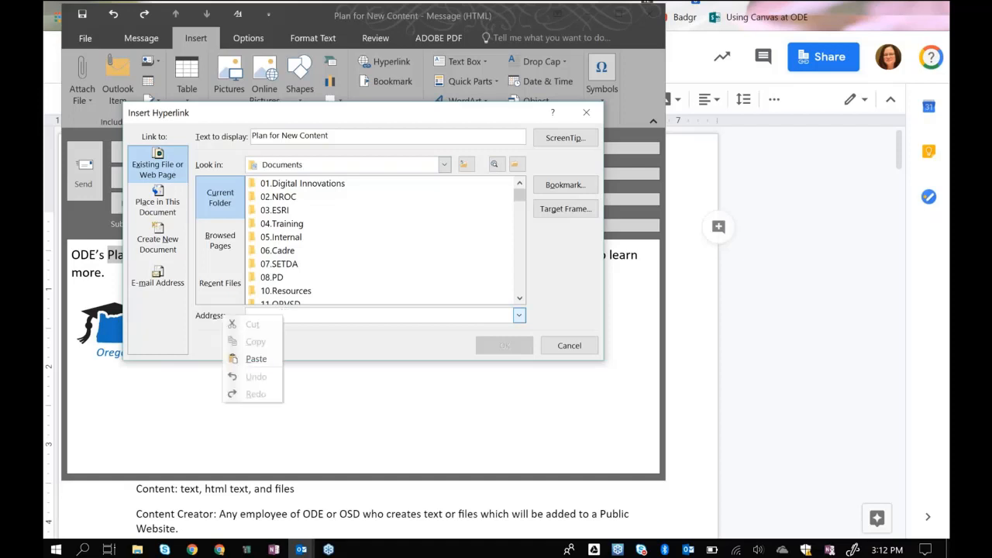
{"action": "left_click", "coordinate": [256, 358]}
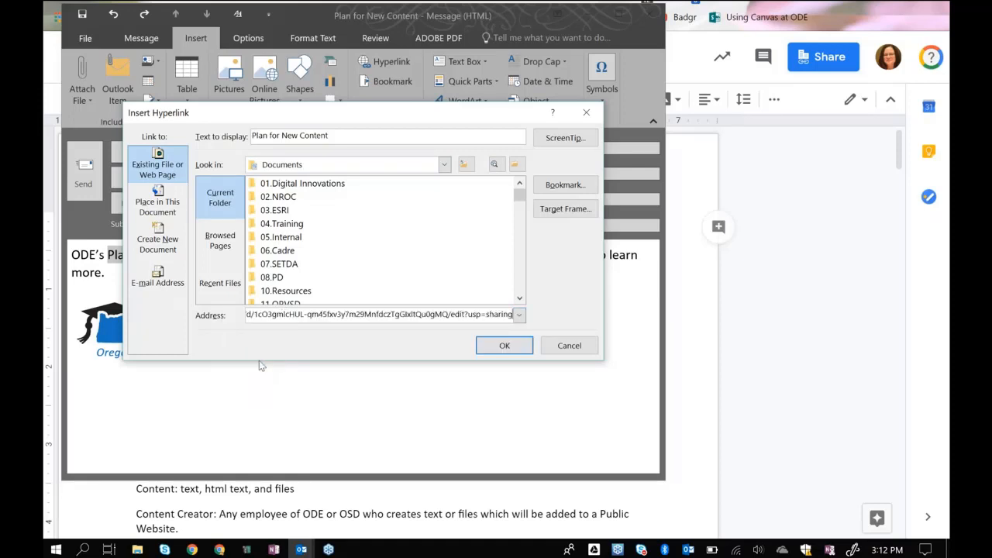
{"action": "mouse_move", "coordinate": [502, 344]}
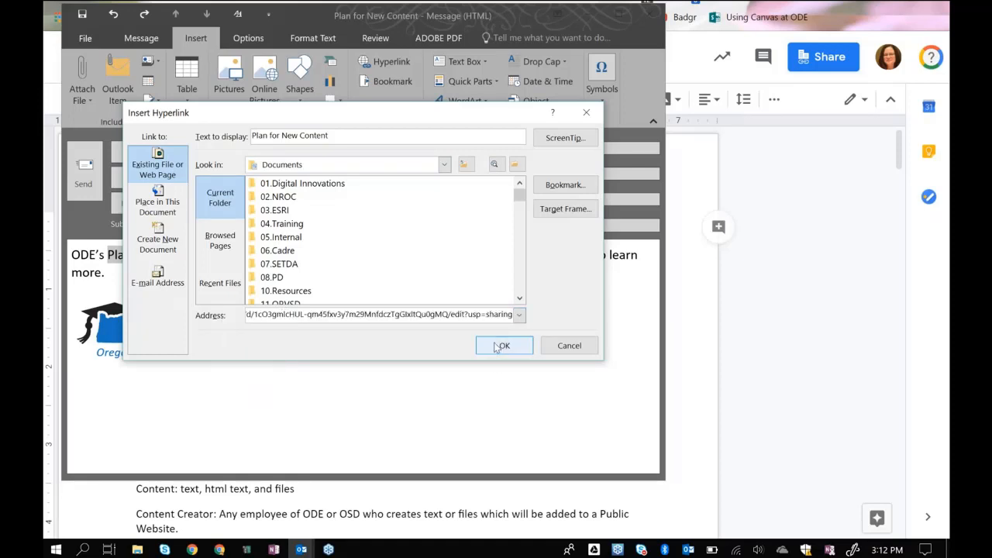
{"action": "left_click", "coordinate": [502, 344]}
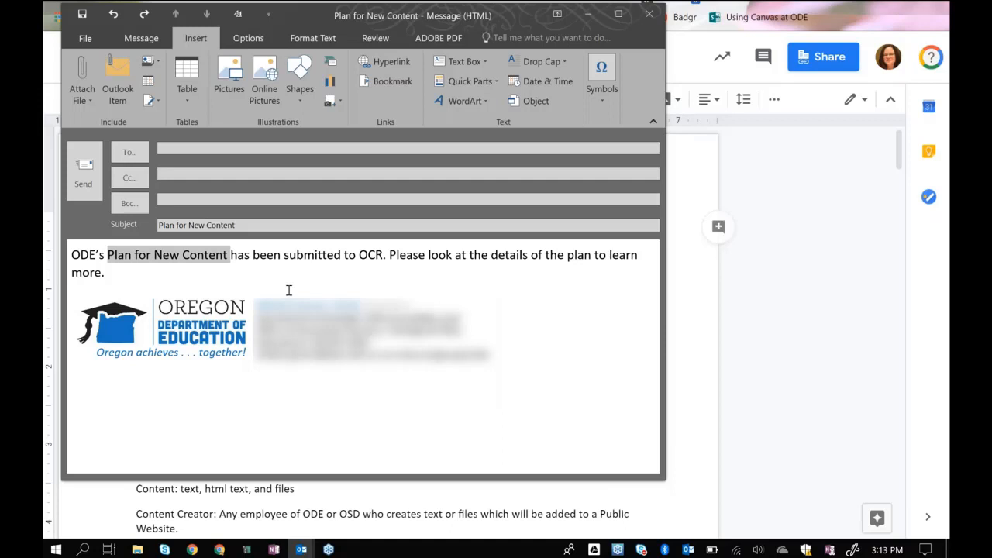
Confirm the Plan for New Content link address and minimize the Outlook draft.
{"action": "left_click", "coordinate": [384, 62]}
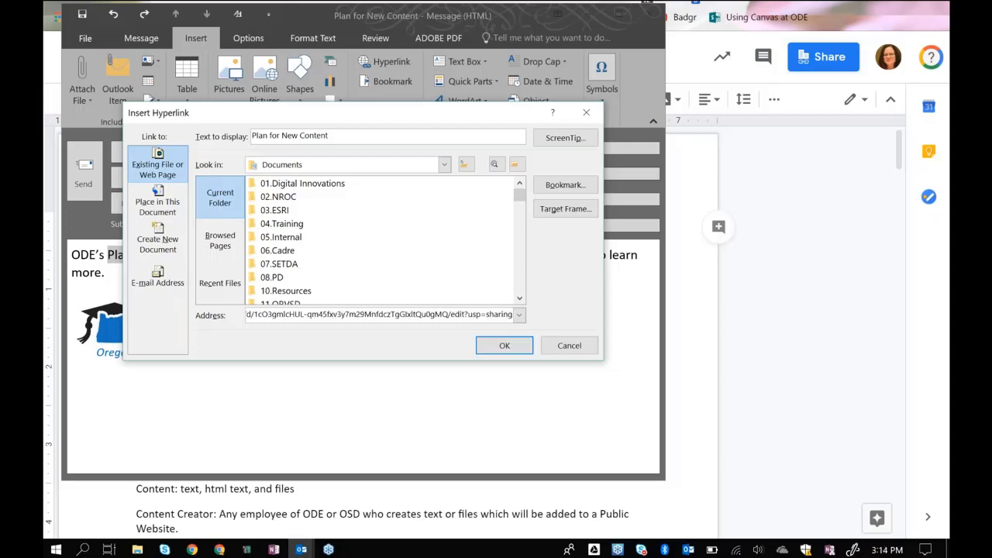
{"action": "left_click", "coordinate": [504, 344]}
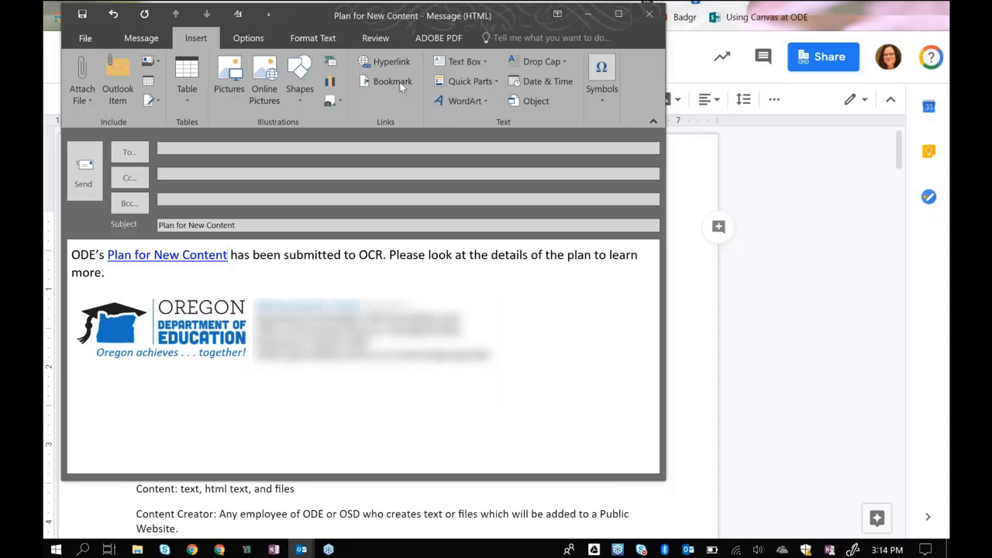
{"action": "mouse_move", "coordinate": [588, 15]}
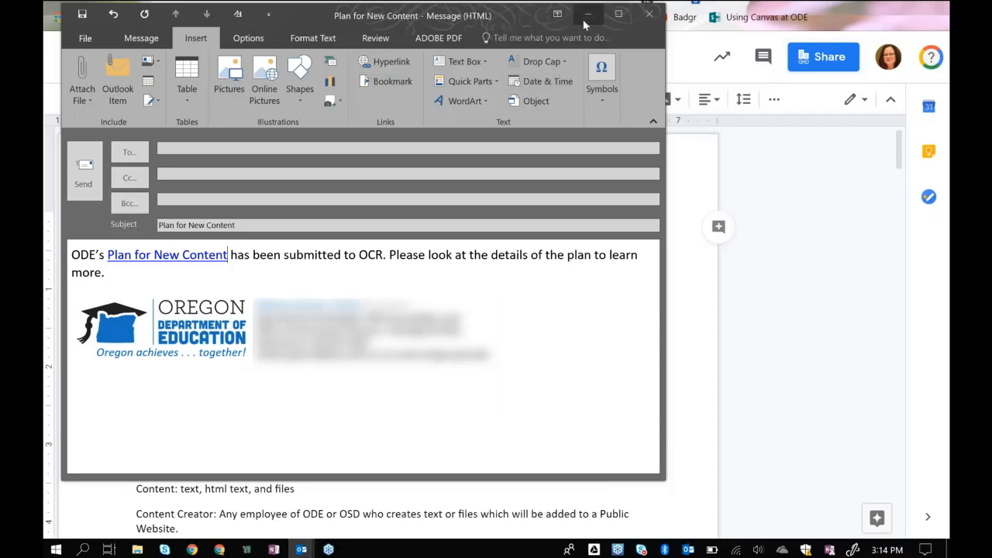
{"action": "left_click", "coordinate": [588, 14]}
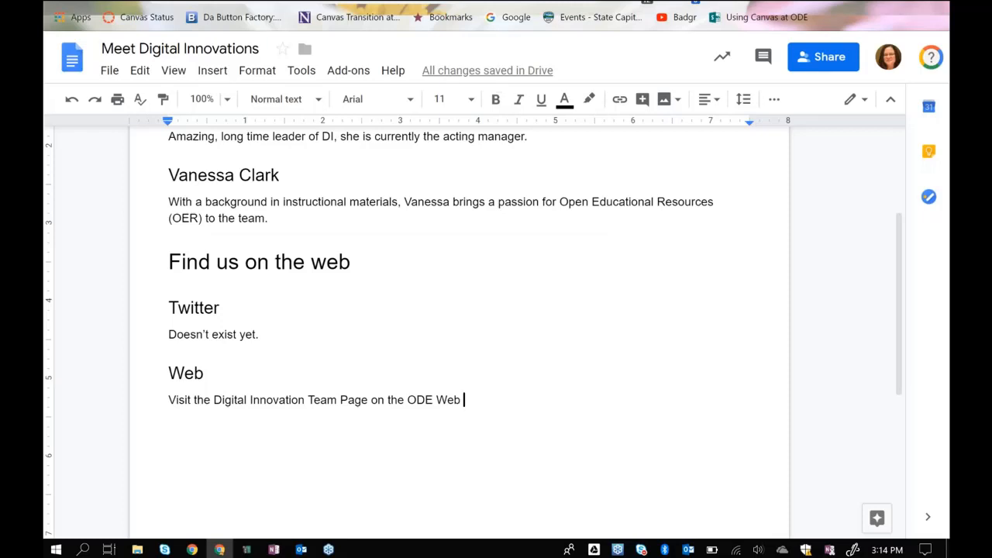
{"action": "mouse_move", "coordinate": [586, 19]}
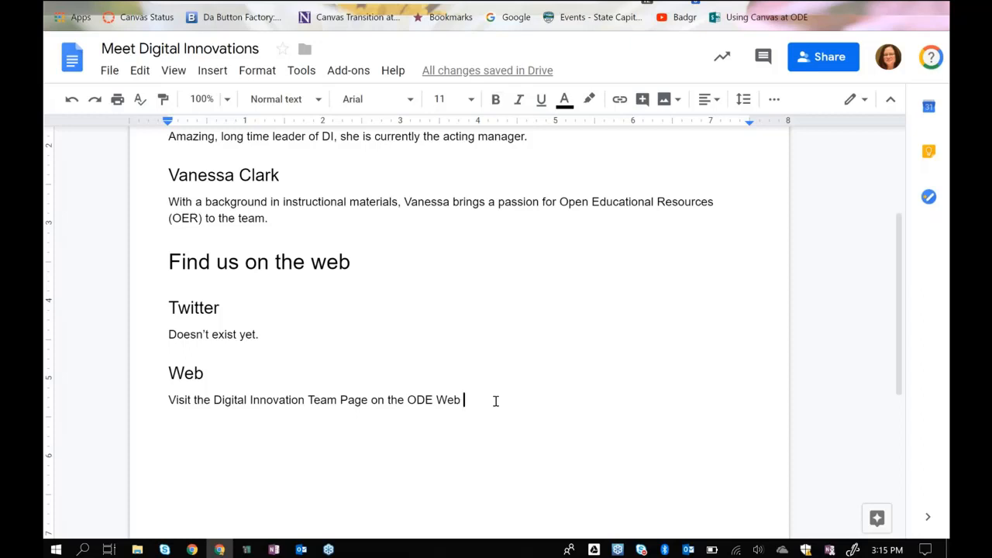
End the Web sentence with a period and add 'Click here' after it.
{"action": "type", "text": "."}
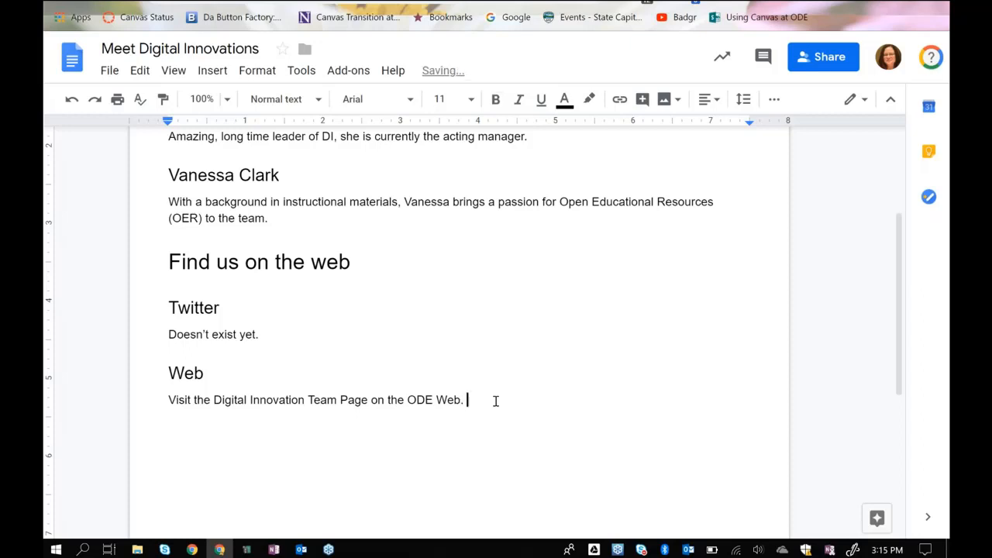
{"action": "type", "text": "Cle"}
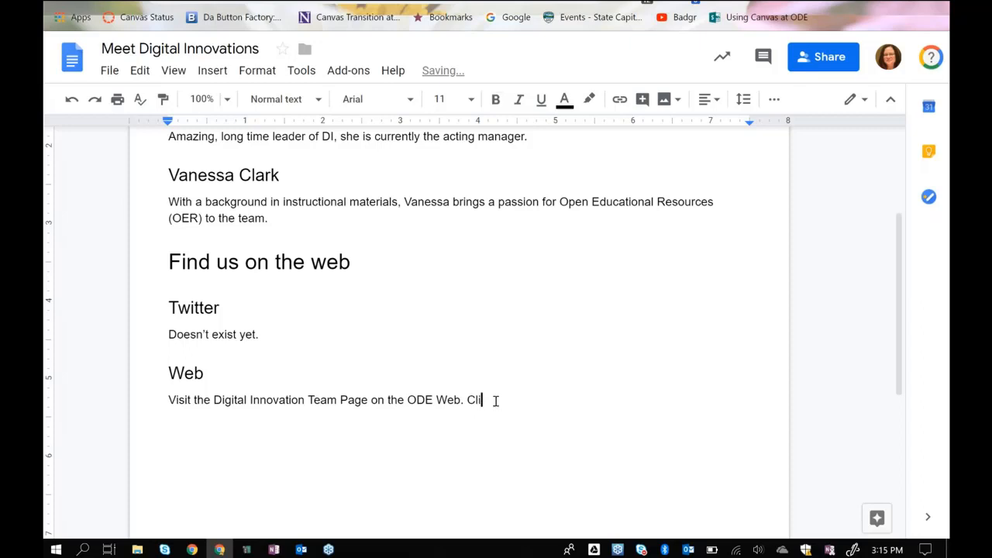
{"action": "type", "text": "ck here"}
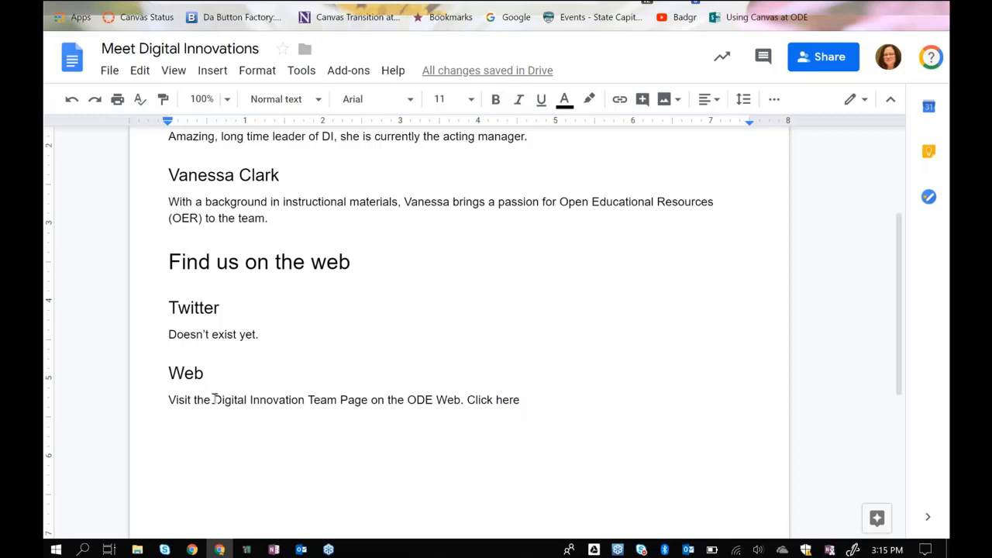
Select Digital Innovation Team Page and switch to the ODE website tab.
{"action": "double_click", "coordinate": [229, 400]}
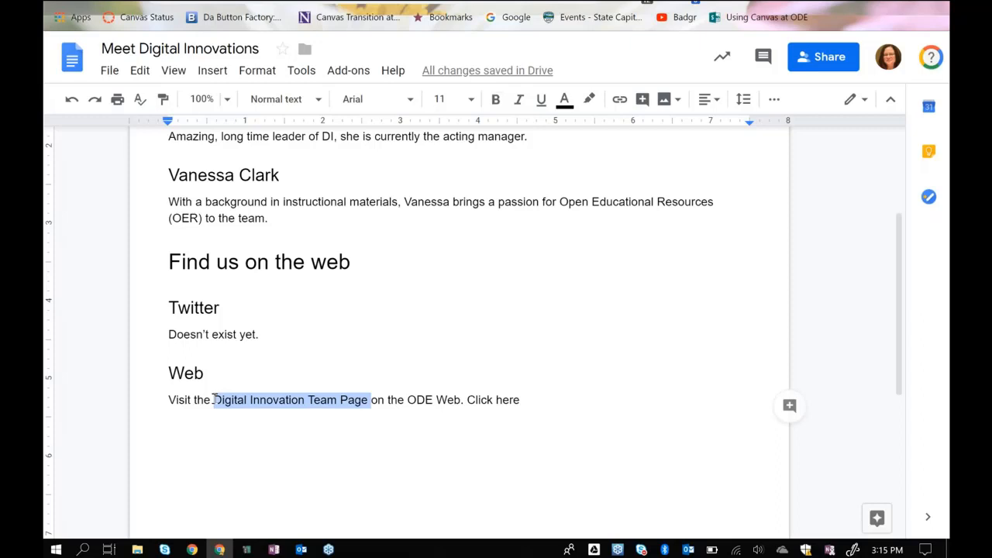
{"action": "mouse_move", "coordinate": [257, 292]}
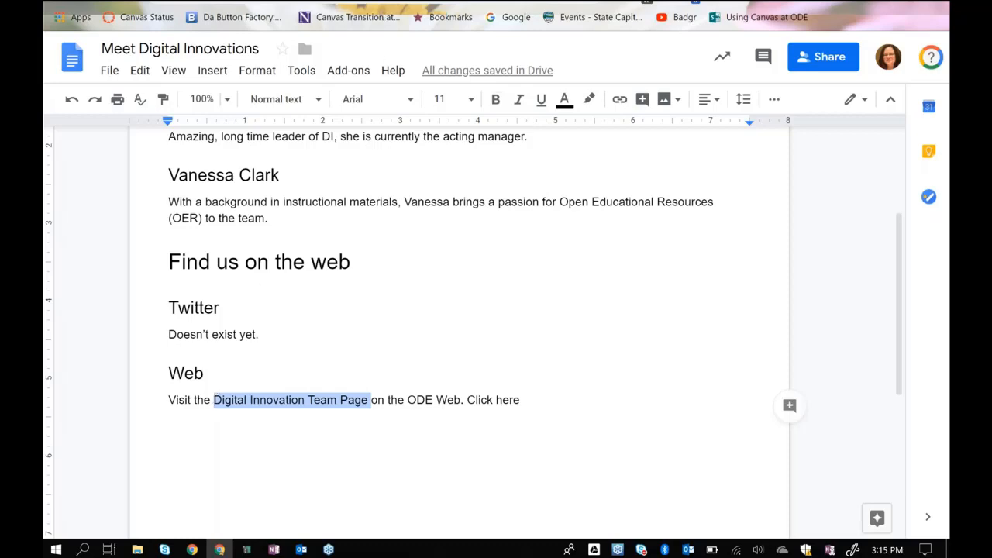
{"action": "left_click", "coordinate": [292, 400]}
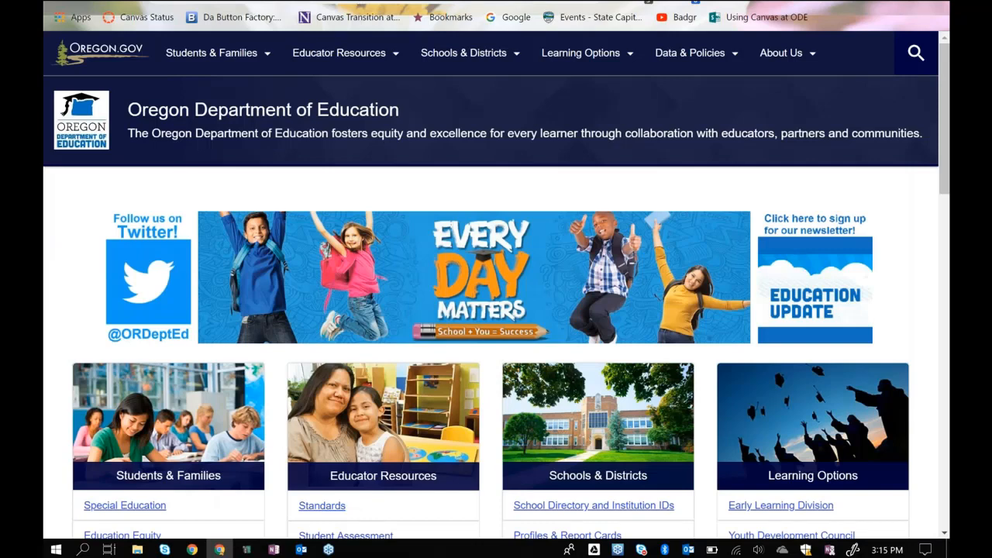
Reach the Educational Technology page from the Educator Resources menu.
{"action": "left_click", "coordinate": [337, 53]}
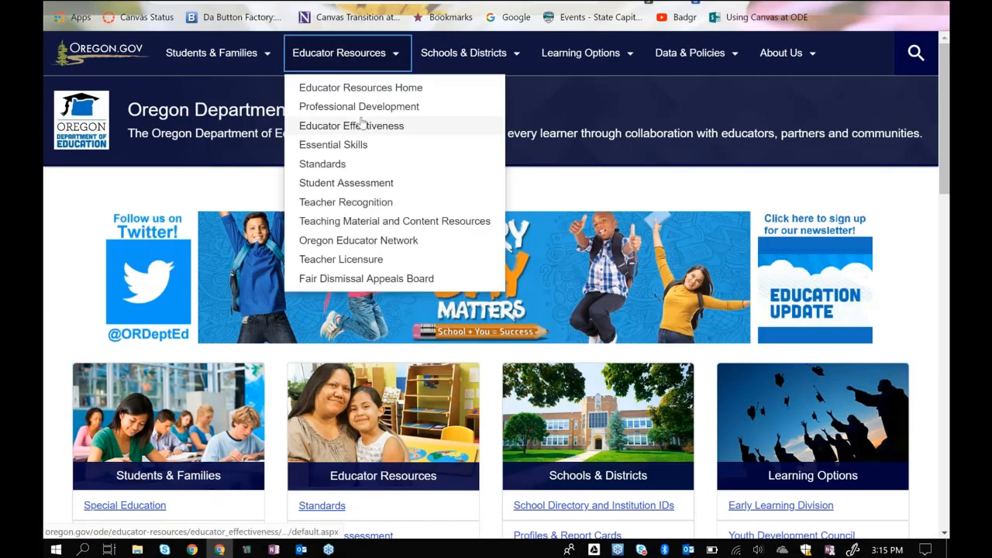
{"action": "mouse_move", "coordinate": [394, 220]}
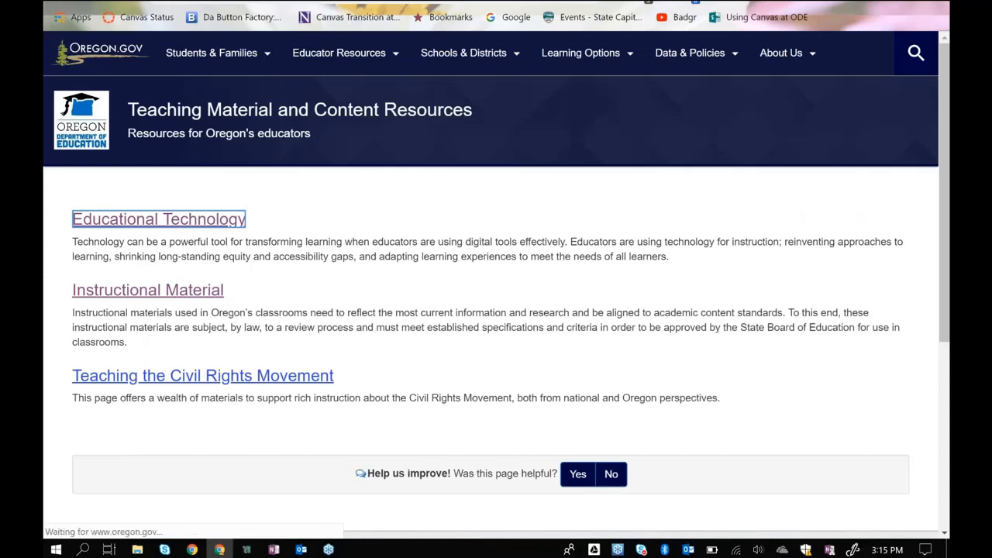
{"action": "left_click", "coordinate": [158, 218]}
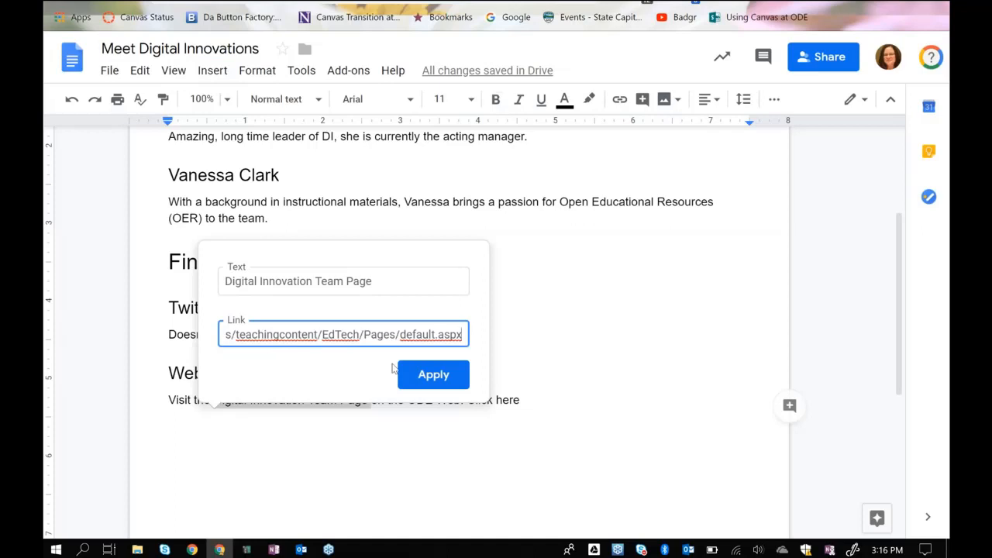
Apply the Educational Technology URL as the link for Digital Innovation Team Page.
{"action": "left_click", "coordinate": [432, 373]}
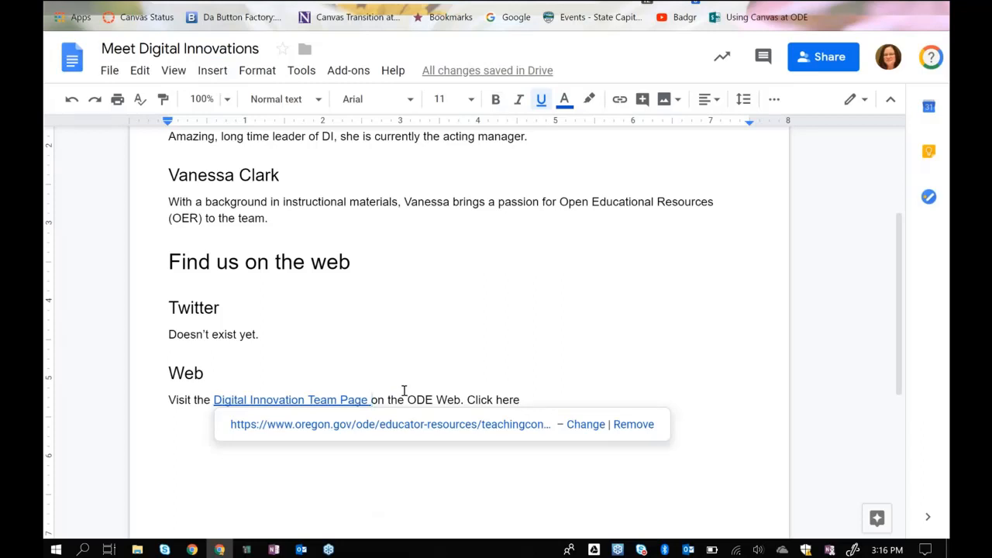
{"action": "left_click", "coordinate": [205, 372]}
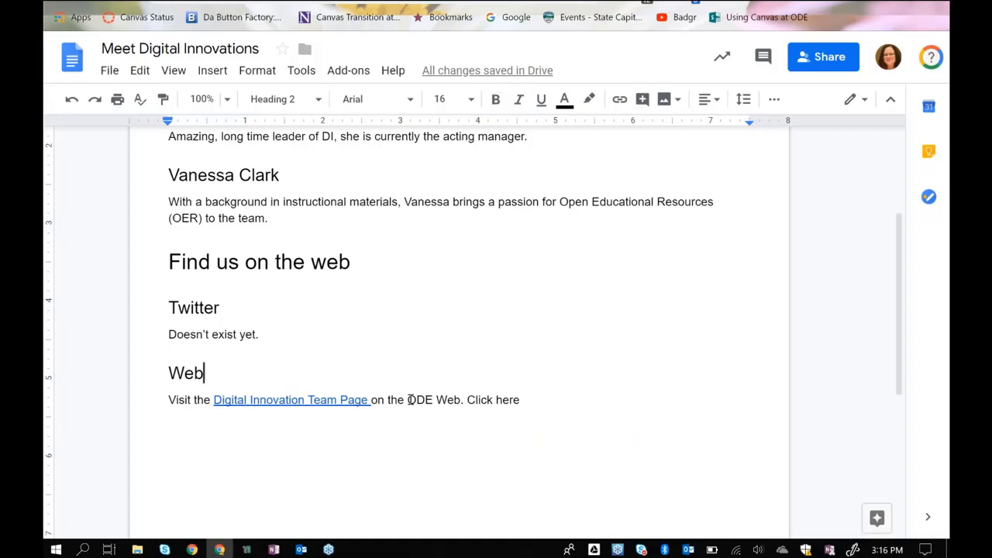
Select 'ODE Web' in the flyer and copy the Oregon Department of Education homepage address.
{"action": "double_click", "coordinate": [418, 400]}
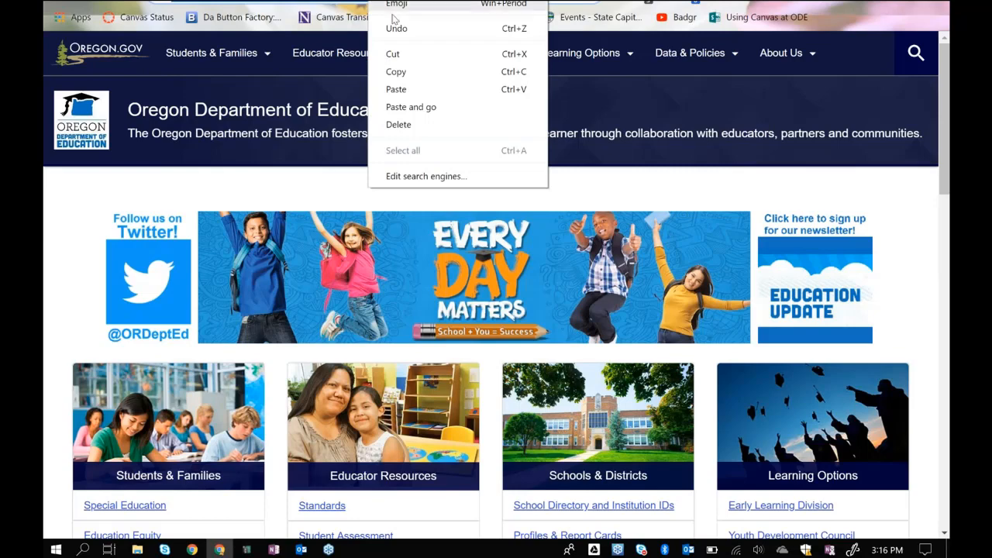
{"action": "left_click", "coordinate": [434, 80]}
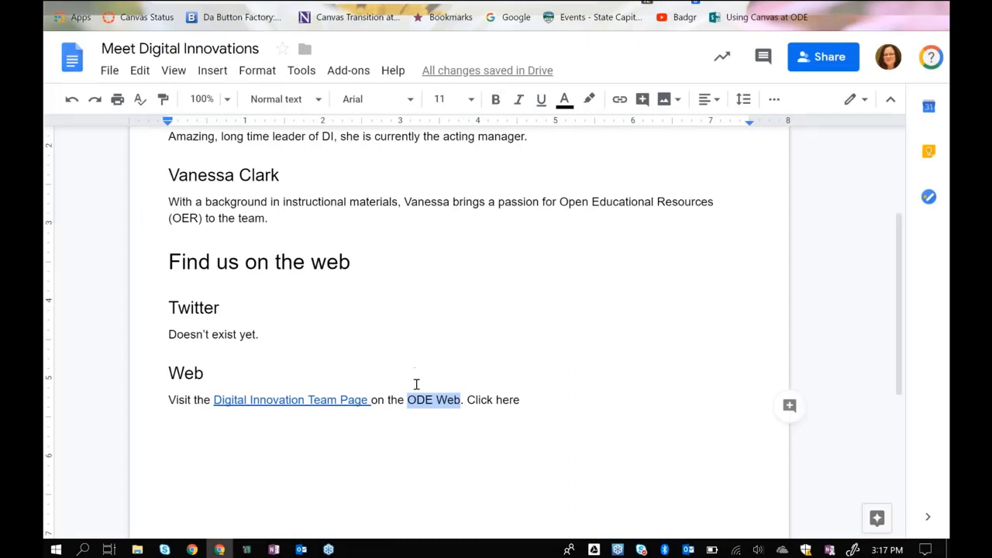
Make 'ODE Web' an inline hyperlink to the Oregon Department of Education homepage via Link... and Apply.
{"action": "right_click", "coordinate": [433, 400]}
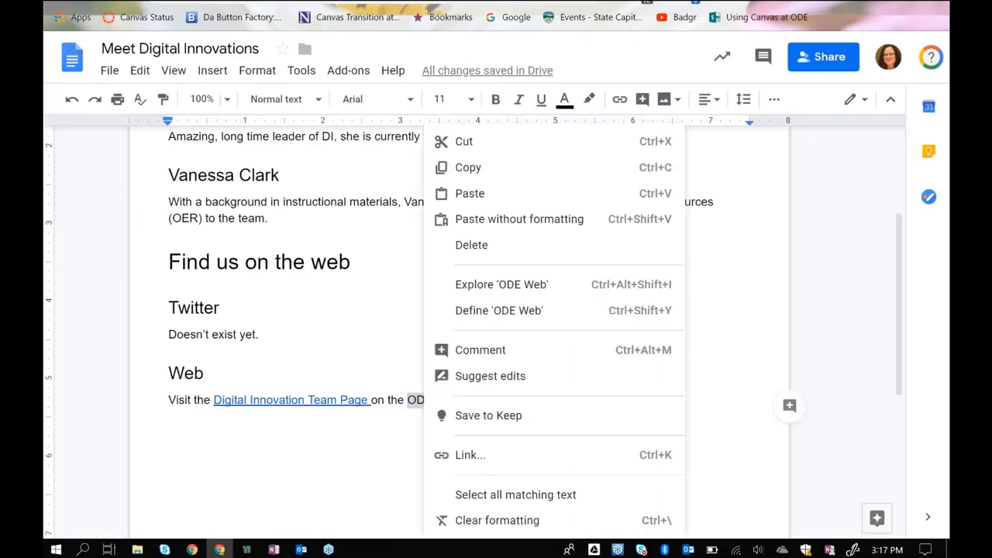
{"action": "mouse_move", "coordinate": [503, 194]}
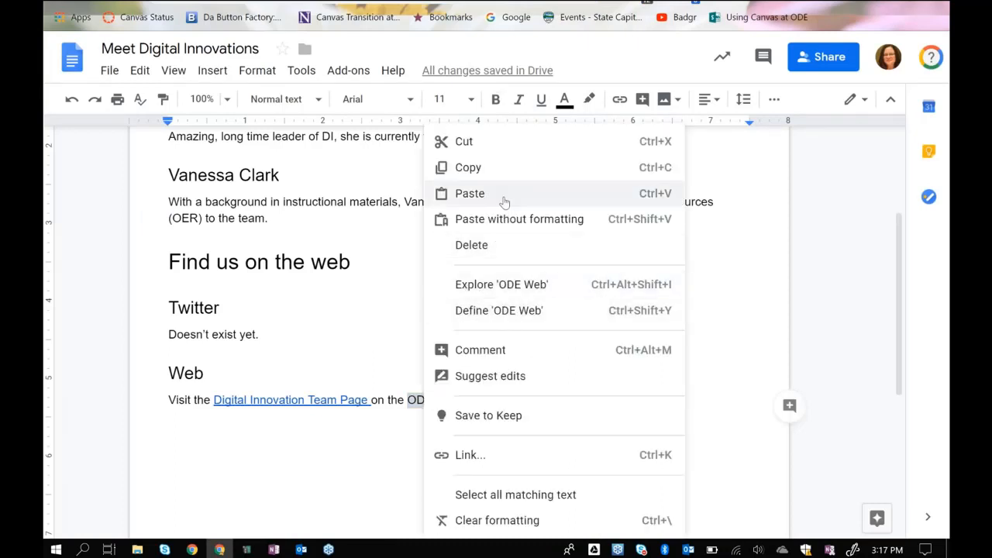
{"action": "mouse_move", "coordinate": [530, 454]}
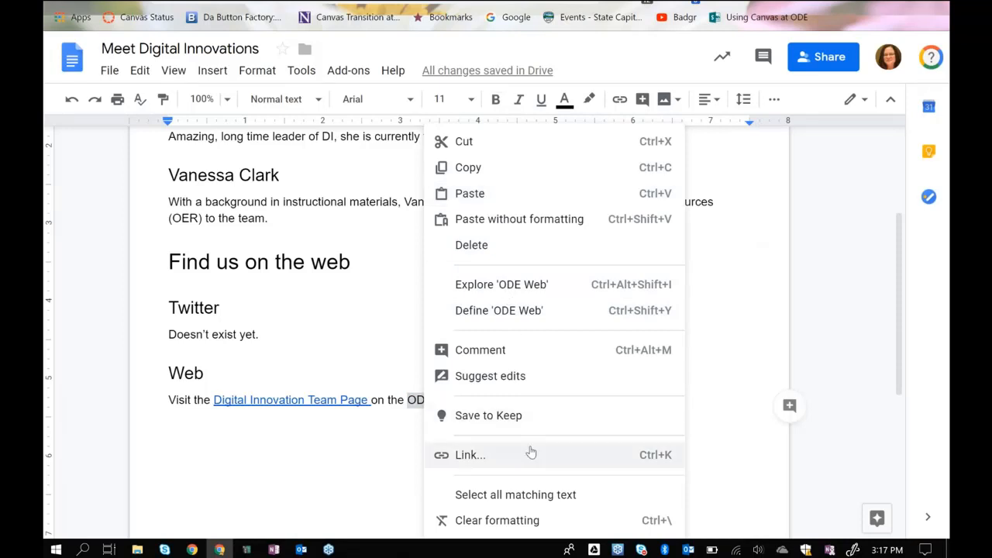
{"action": "left_click", "coordinate": [469, 456]}
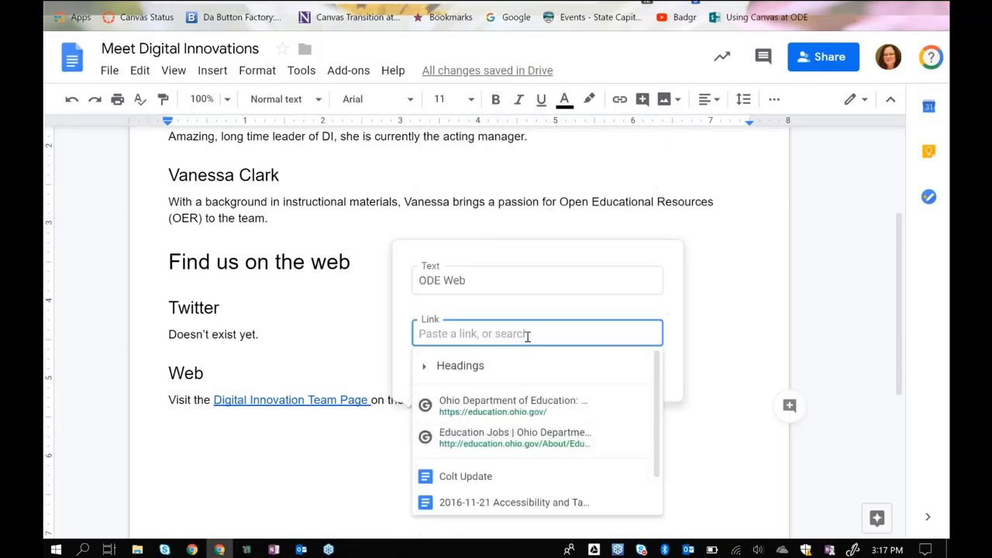
{"action": "right_click", "coordinate": [527, 333]}
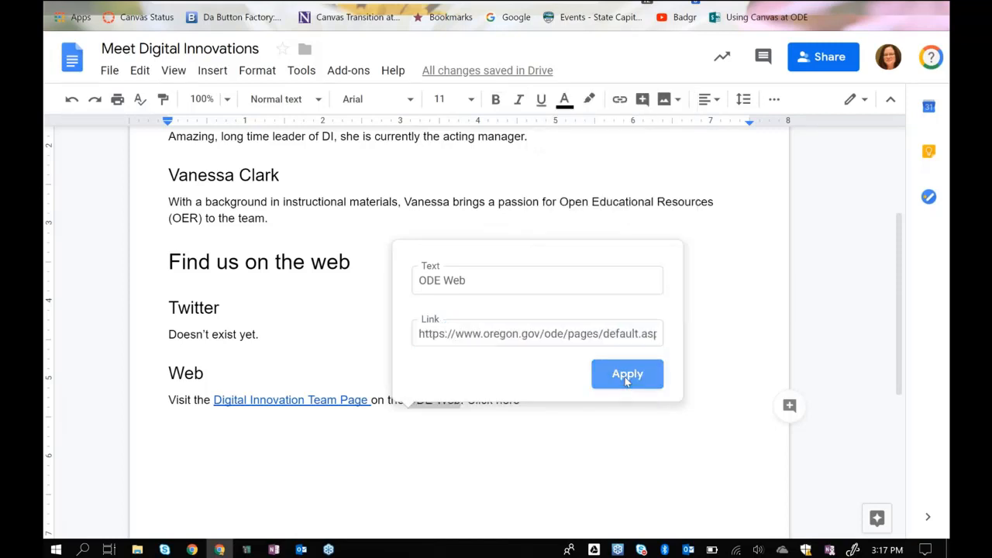
{"action": "left_click", "coordinate": [626, 374]}
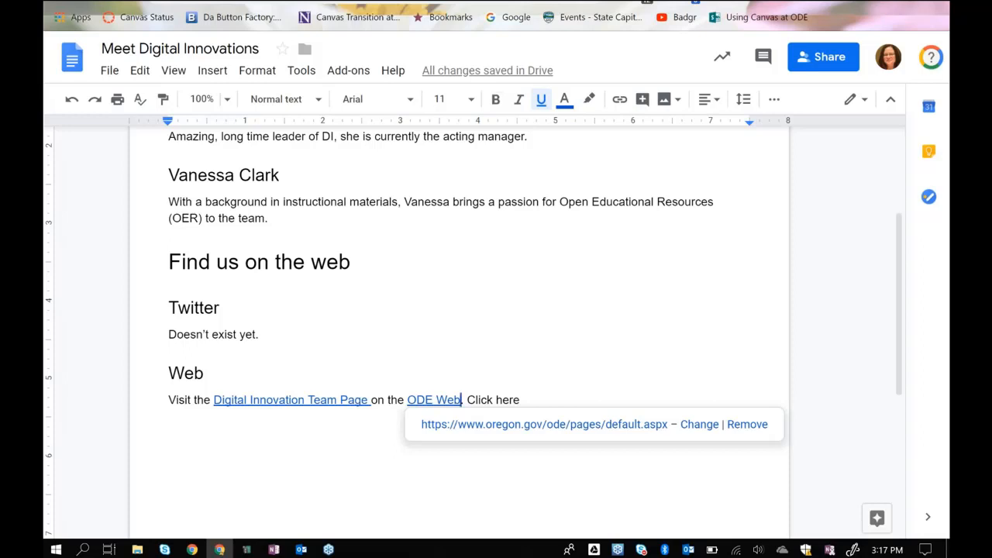
{"action": "mouse_move", "coordinate": [293, 370]}
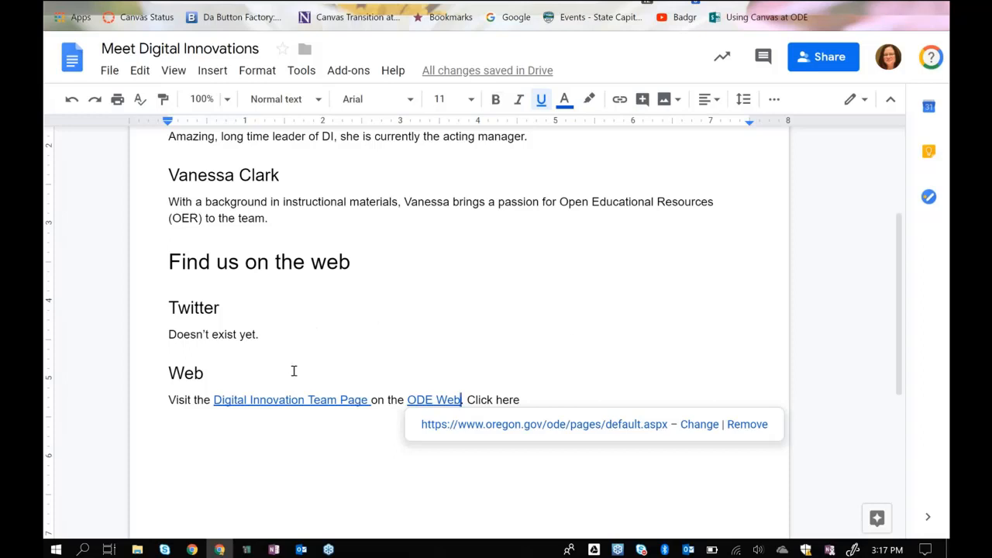
{"action": "mouse_move", "coordinate": [291, 400]}
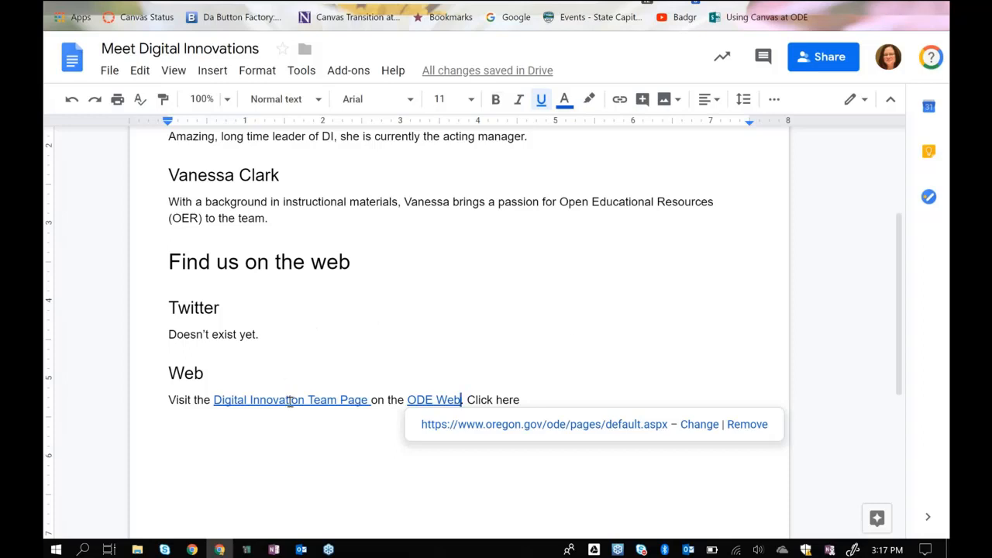
{"action": "mouse_move", "coordinate": [363, 360]}
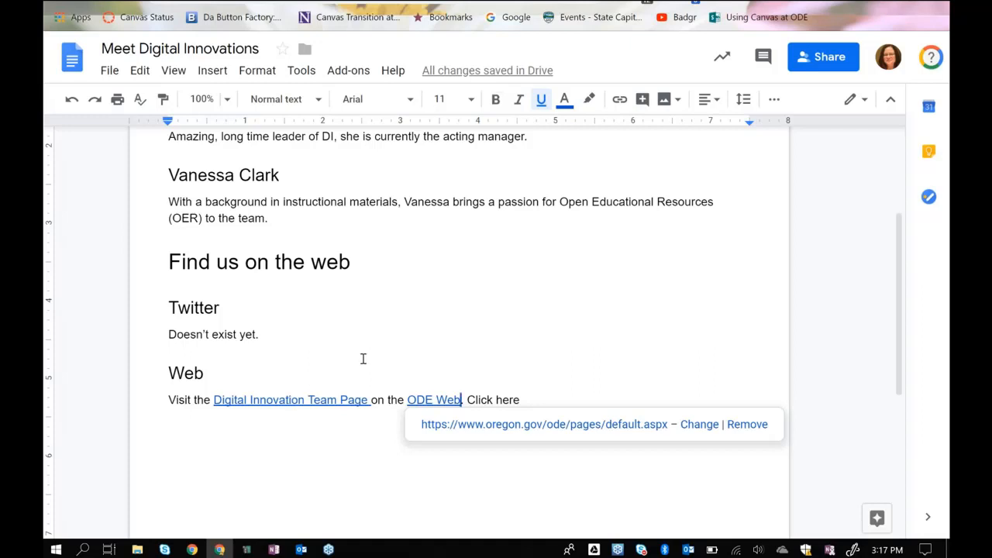